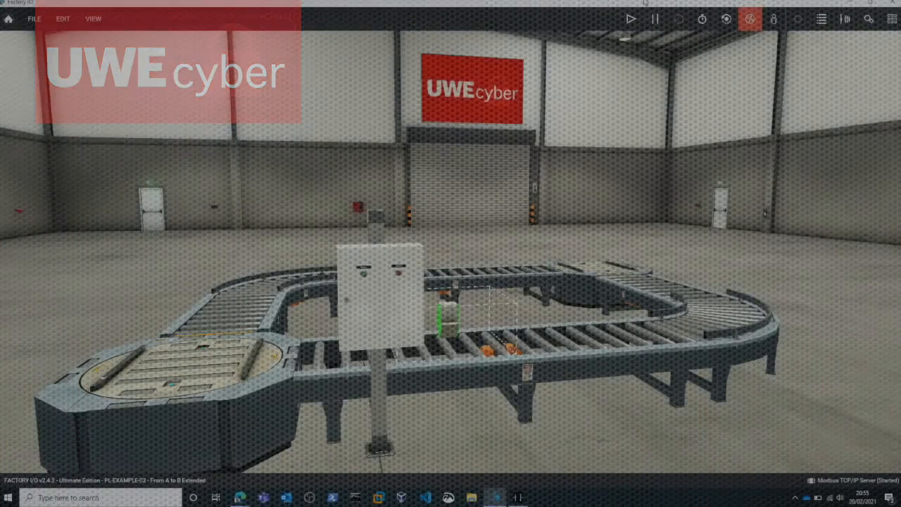
Run the Factory I/O conveyor scene and show OpenPLC's Programs, then its Slave Devices list
{"action": "left_click", "coordinate": [630, 19]}
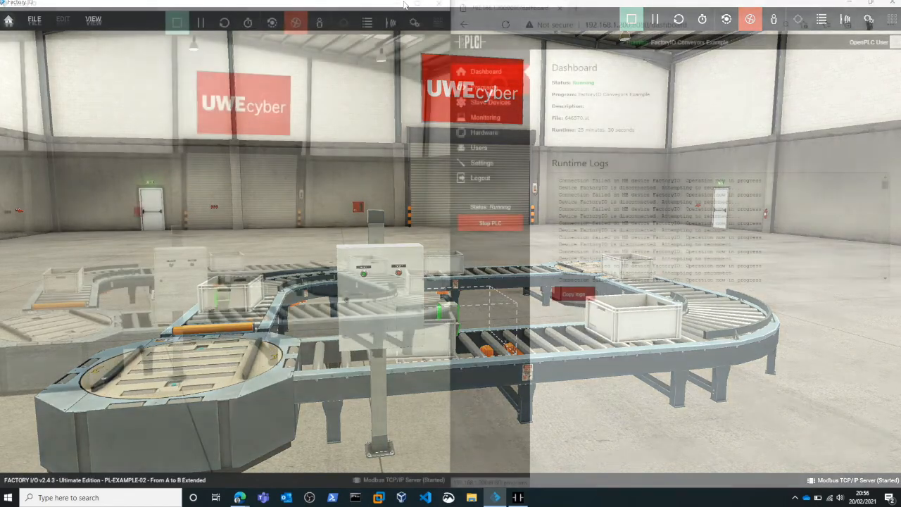
{"action": "left_click", "coordinate": [484, 87]}
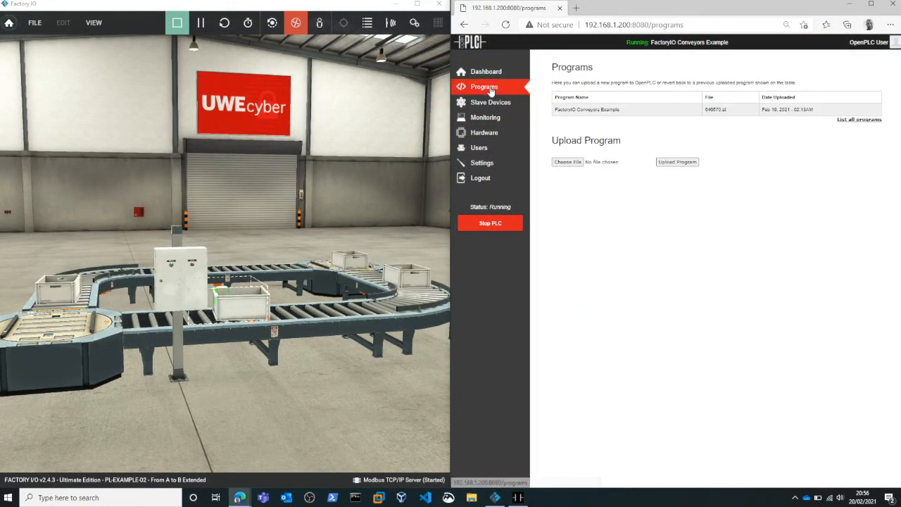
{"action": "left_click", "coordinate": [625, 109]}
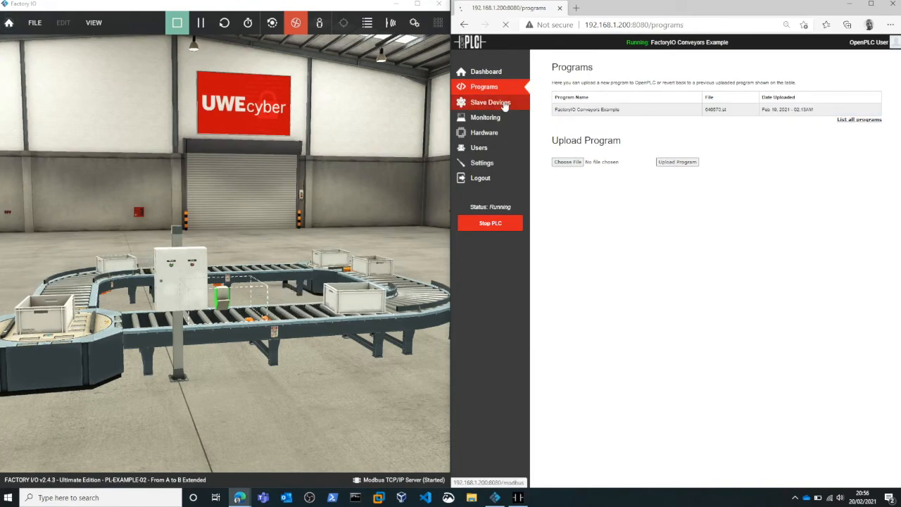
{"action": "left_click", "coordinate": [490, 102]}
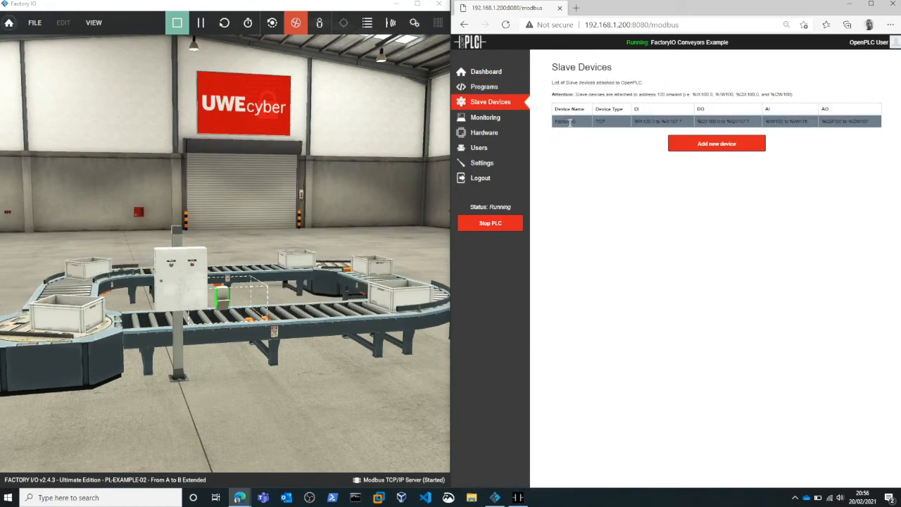
Review the FactoryIO slave device settings, then open live Monitoring of the conveyor points
{"action": "left_click", "coordinate": [567, 121]}
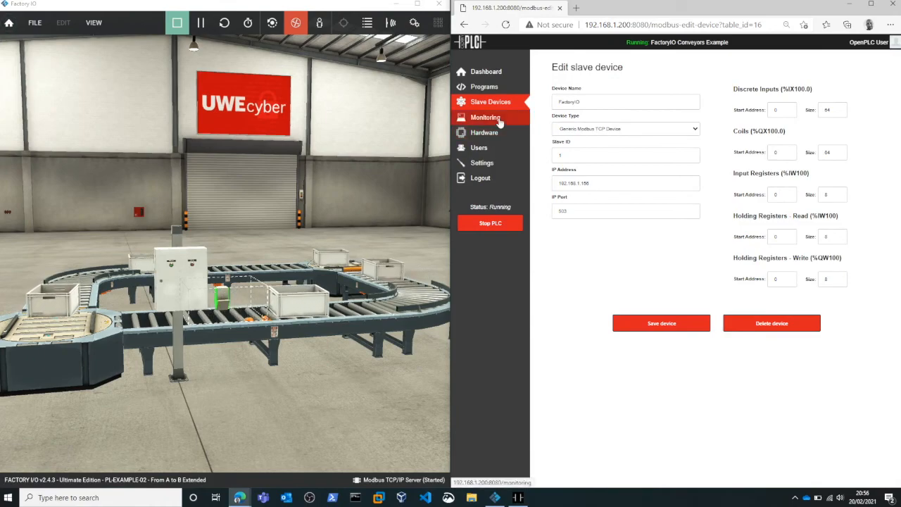
{"action": "left_click", "coordinate": [485, 116]}
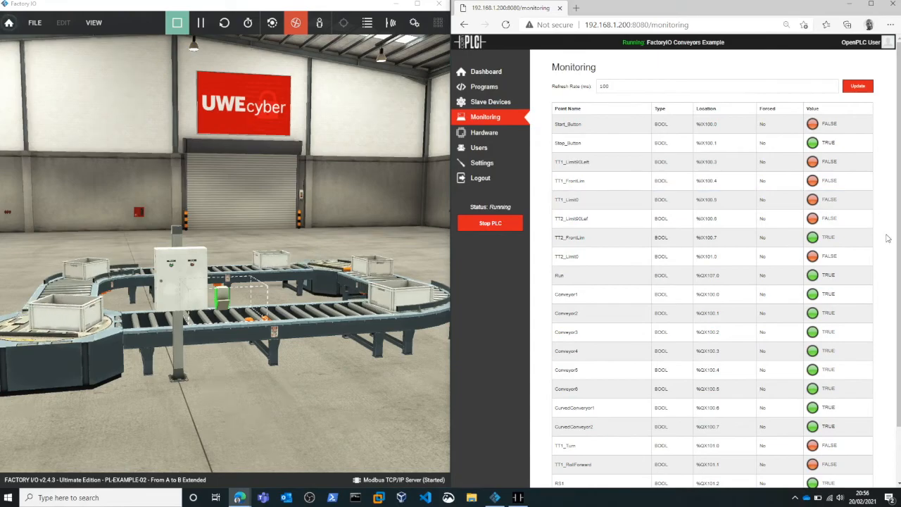
{"action": "scroll", "scroll_direction": "down", "scroll_amount": 3}
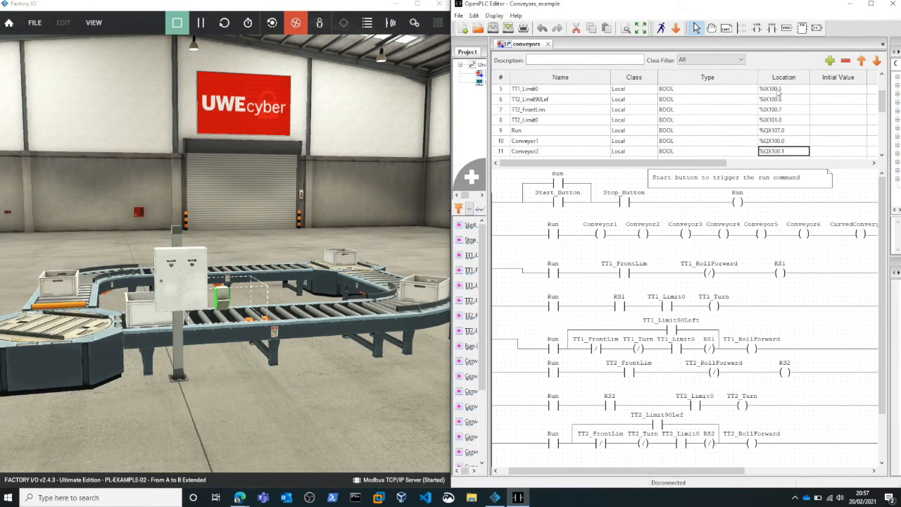
{"action": "scroll", "scroll_direction": "down", "scroll_amount": 3}
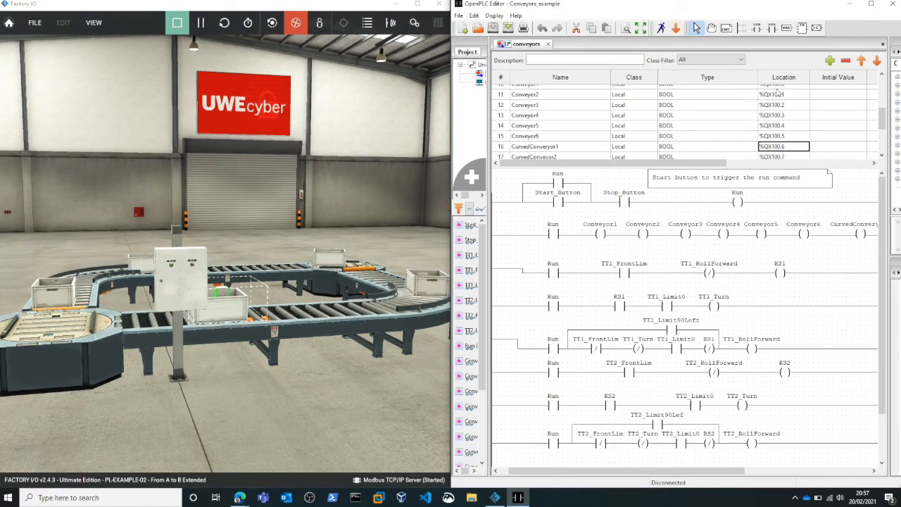
{"action": "scroll", "scroll_direction": "down", "scroll_amount": 3}
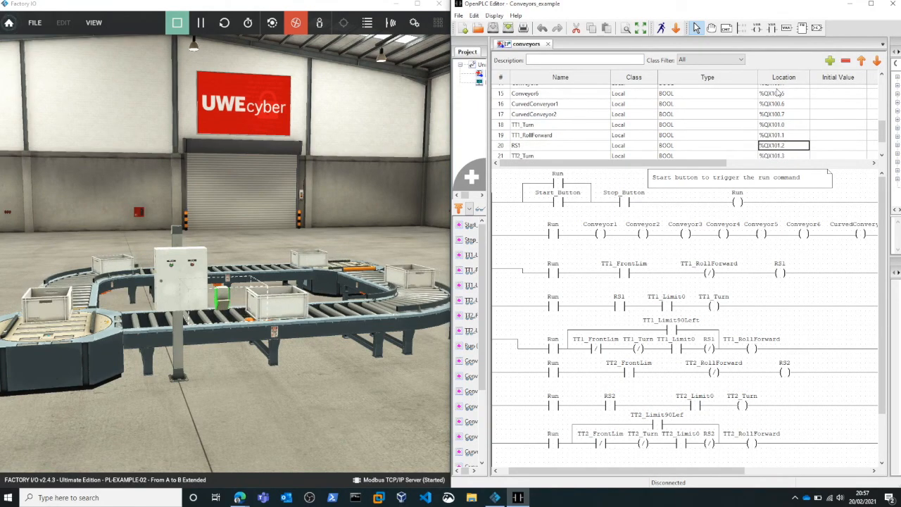
{"action": "scroll", "scroll_direction": "down", "scroll_amount": 3}
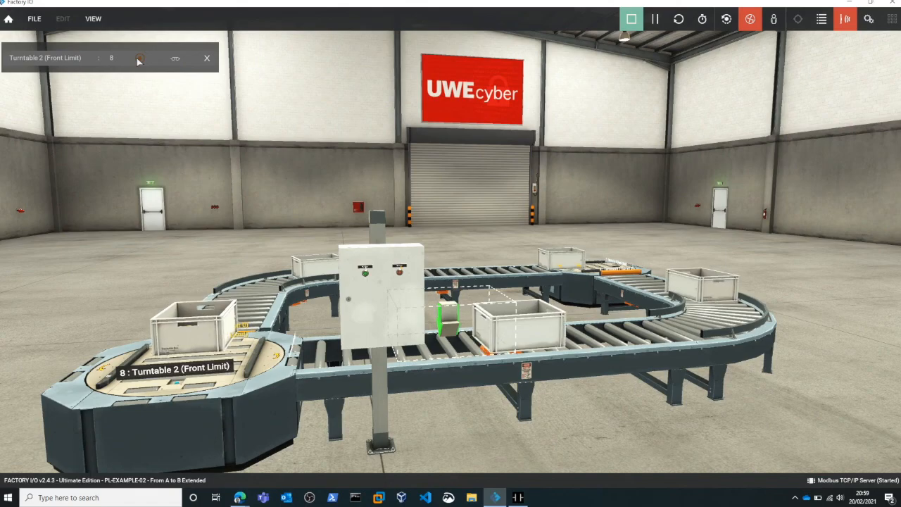
Force the Turntable 2 Front Limit sensor (address 8) in Factory I/O
{"action": "left_click", "coordinate": [138, 58]}
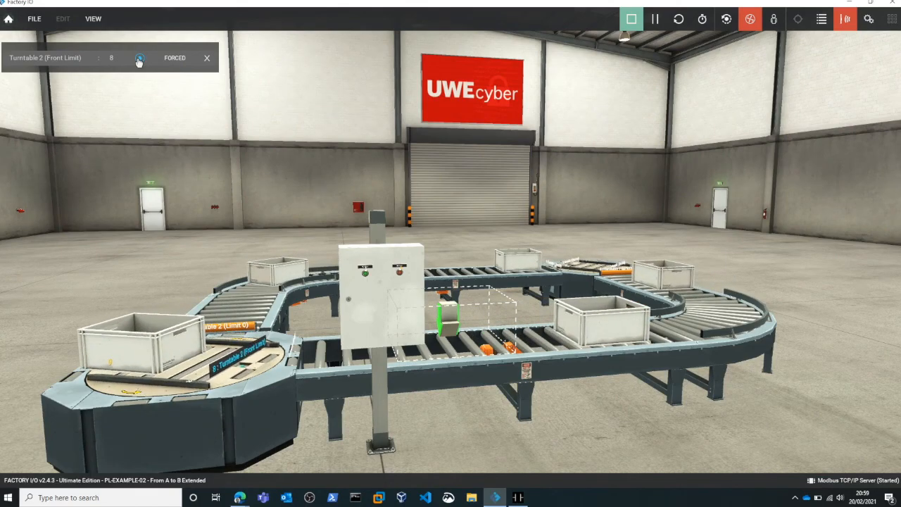